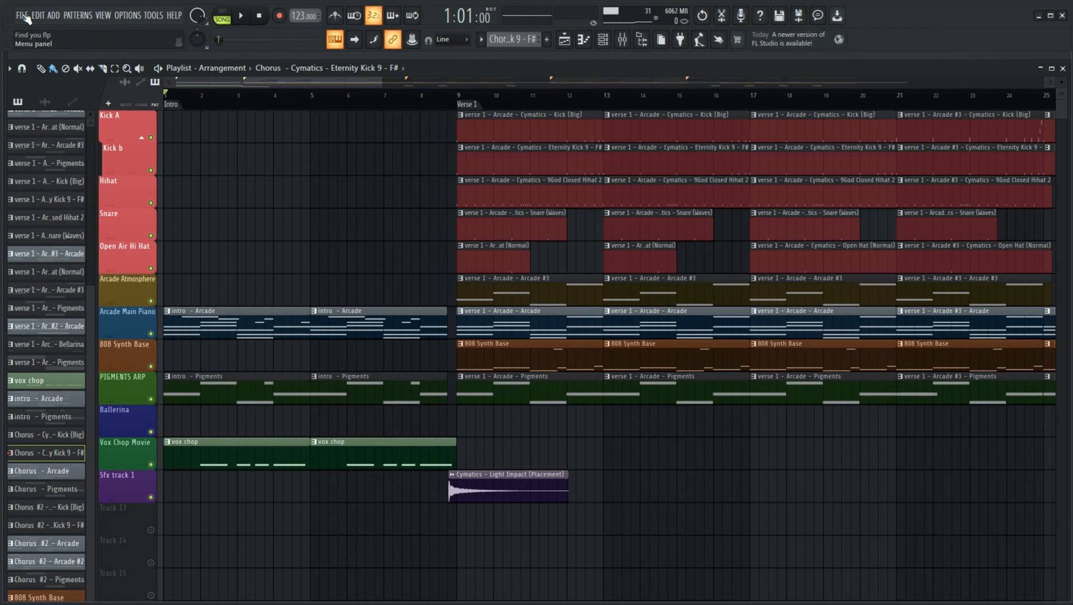
- Start a WAV export of the song from the File > Export menu
click(22, 15)
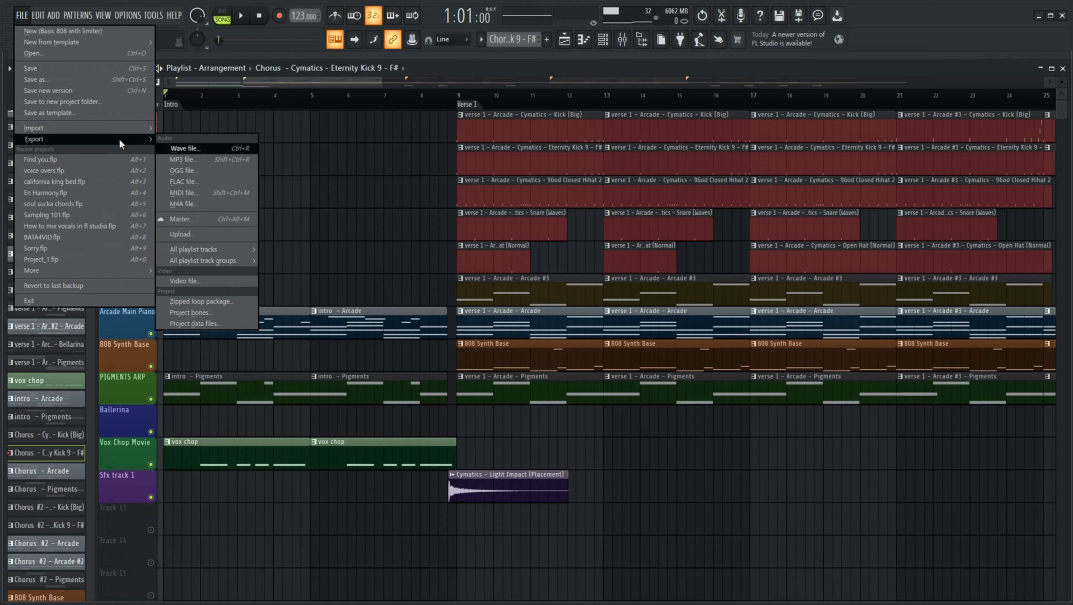
mouse_move(211, 148)
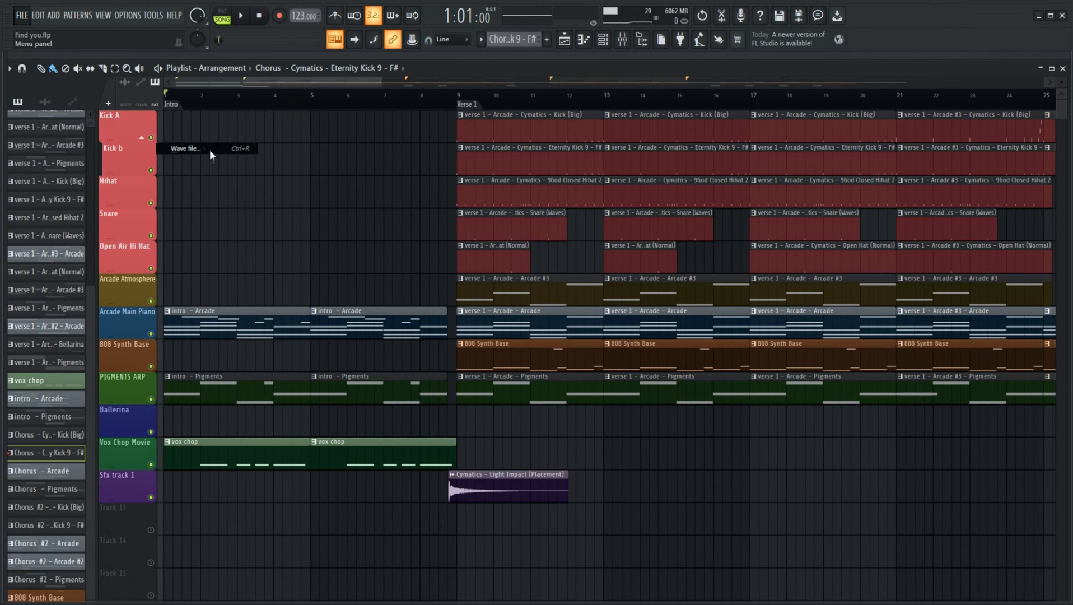
click(186, 148)
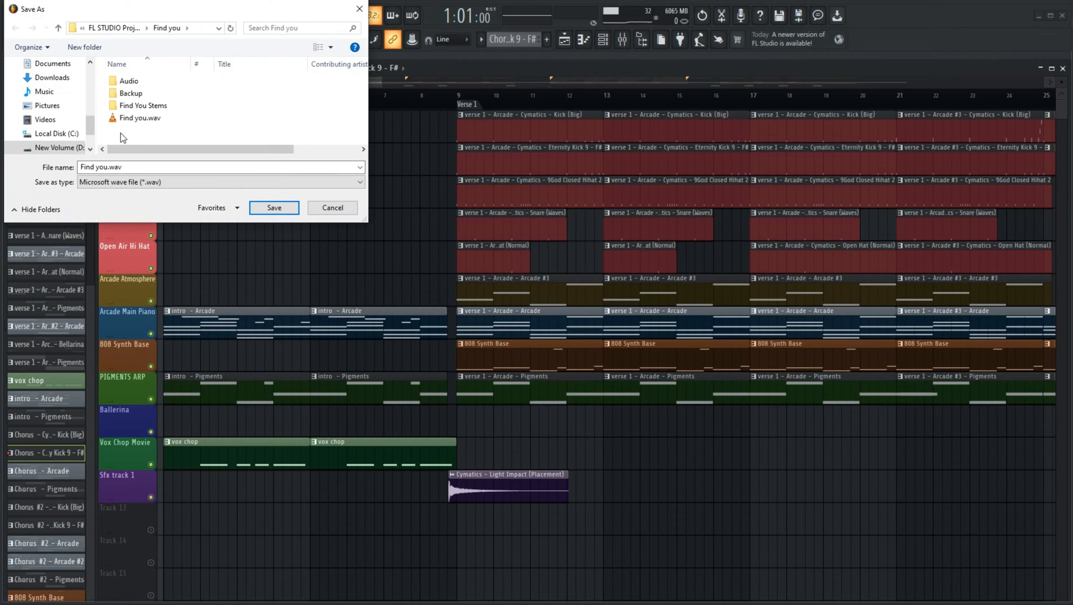
- Choose the existing 'Find you.wav' in the Find you folder as the export target
click(139, 117)
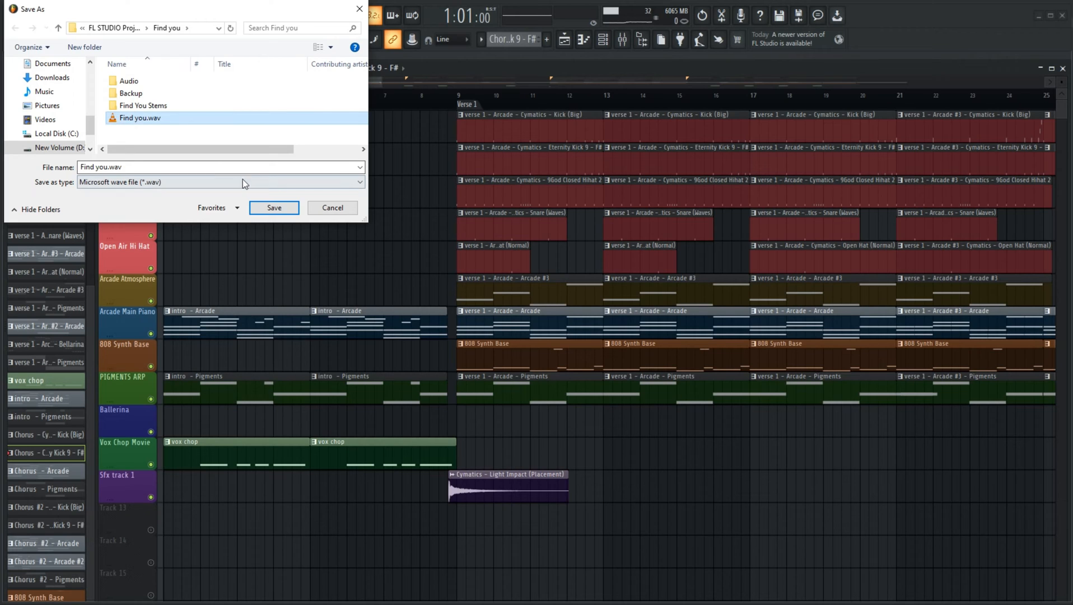
click(273, 208)
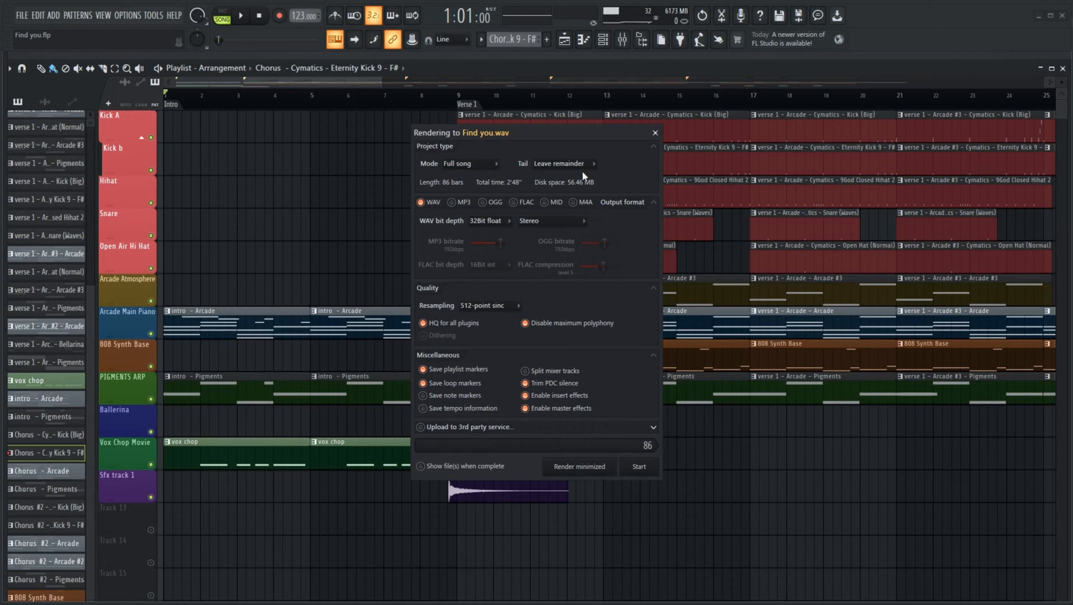
click(469, 162)
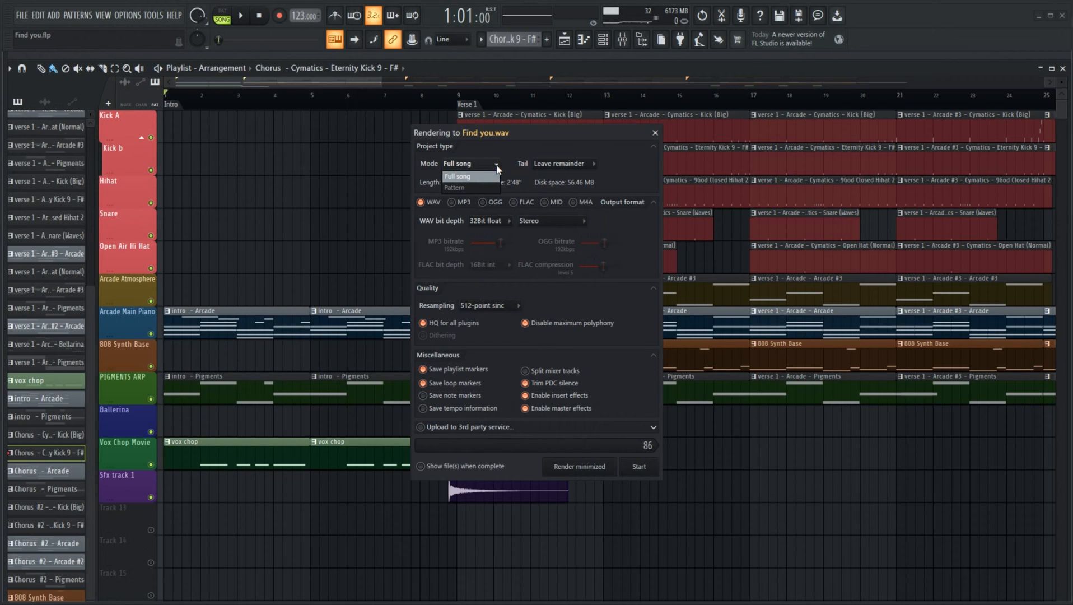
click(592, 163)
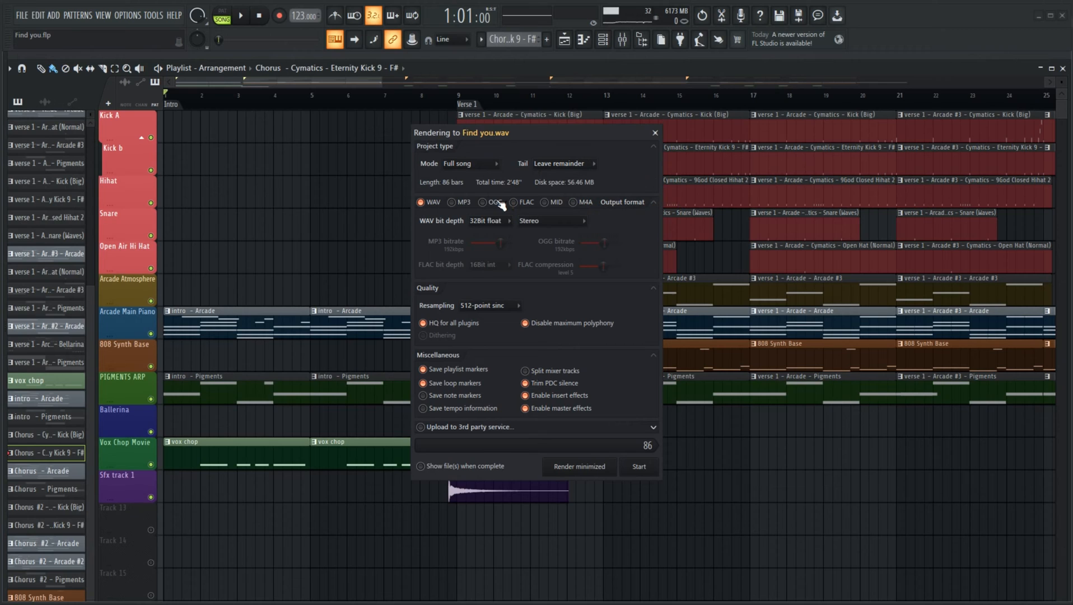
mouse_move(477, 287)
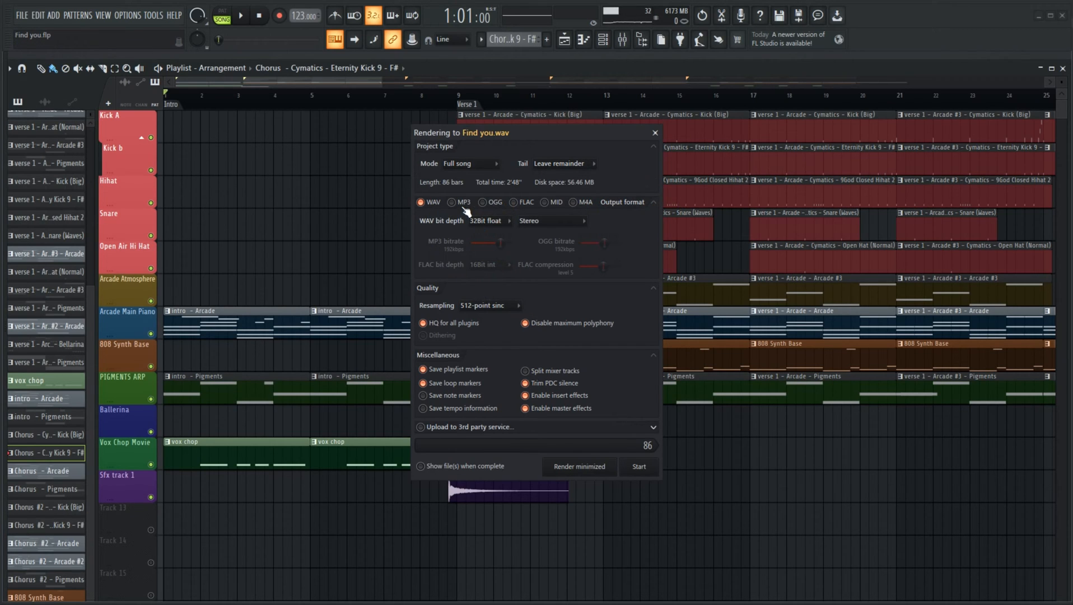
click(482, 201)
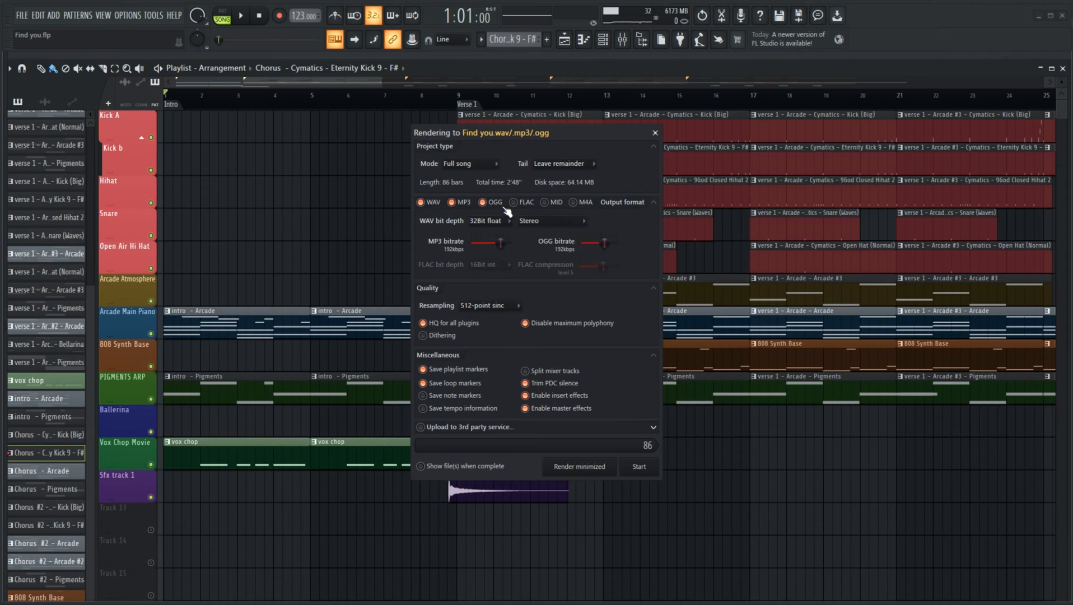
click(514, 201)
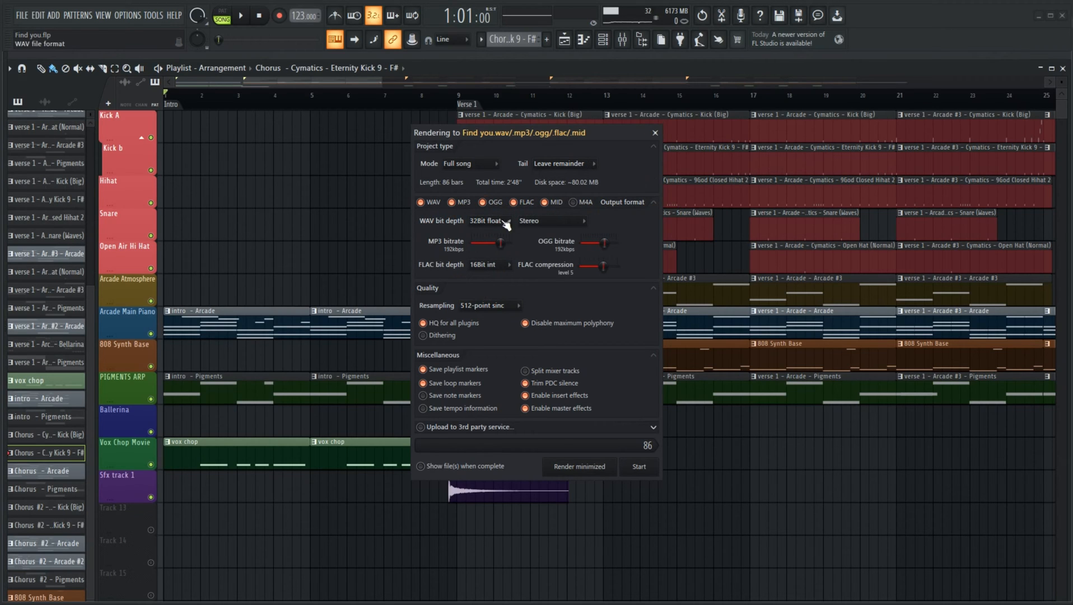
click(545, 202)
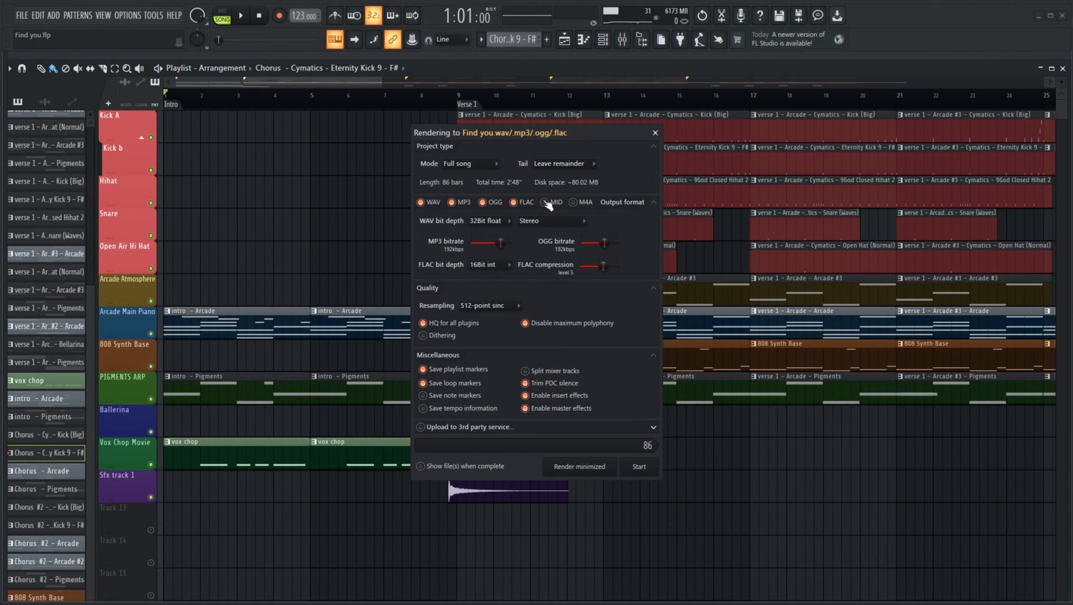
click(421, 202)
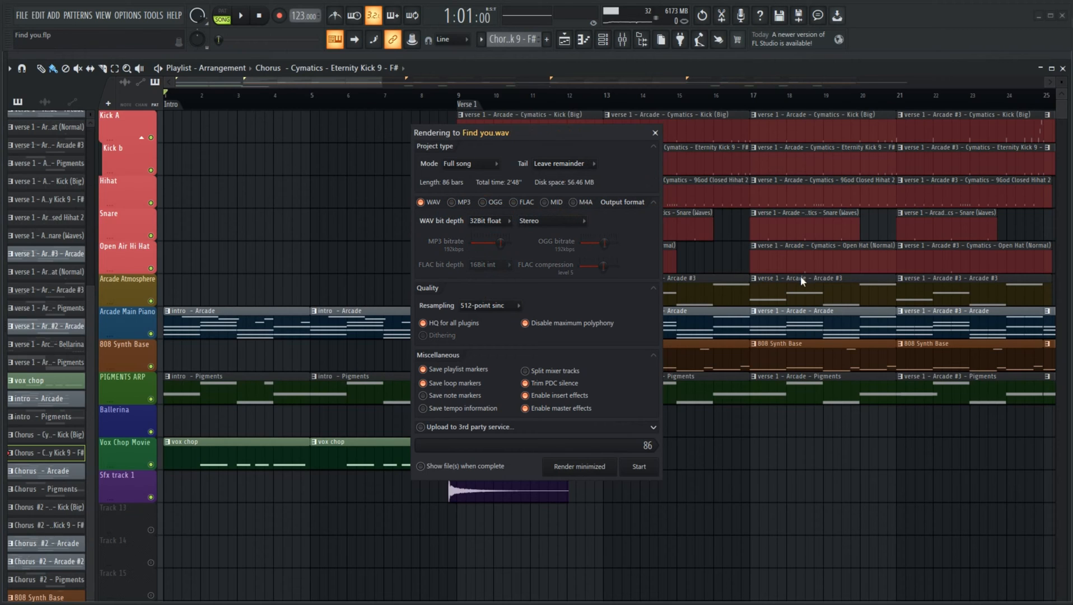
mouse_move(629, 318)
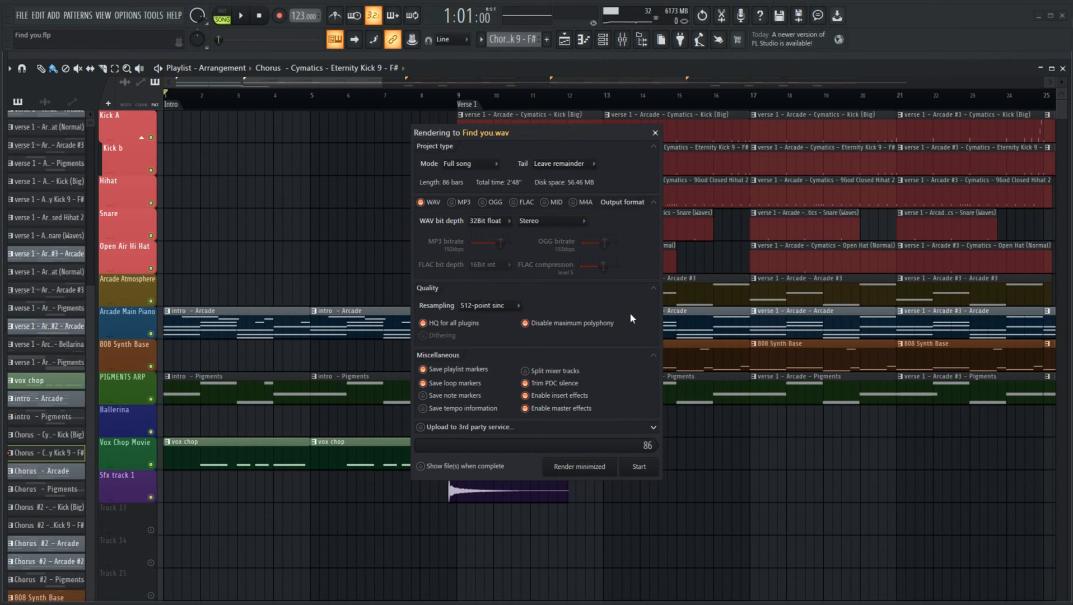
mouse_move(511, 232)
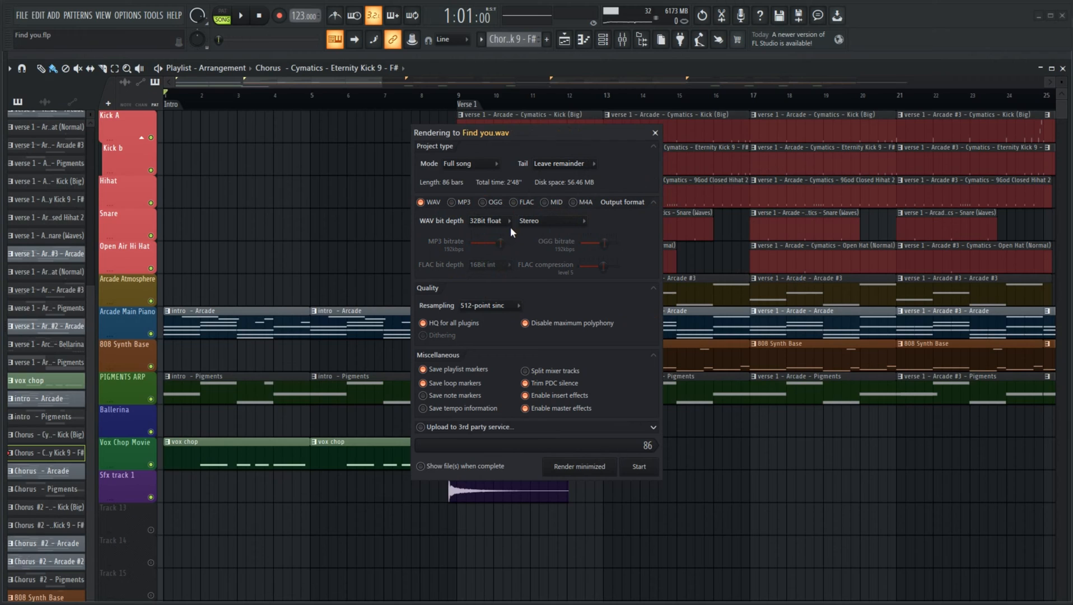
click(490, 220)
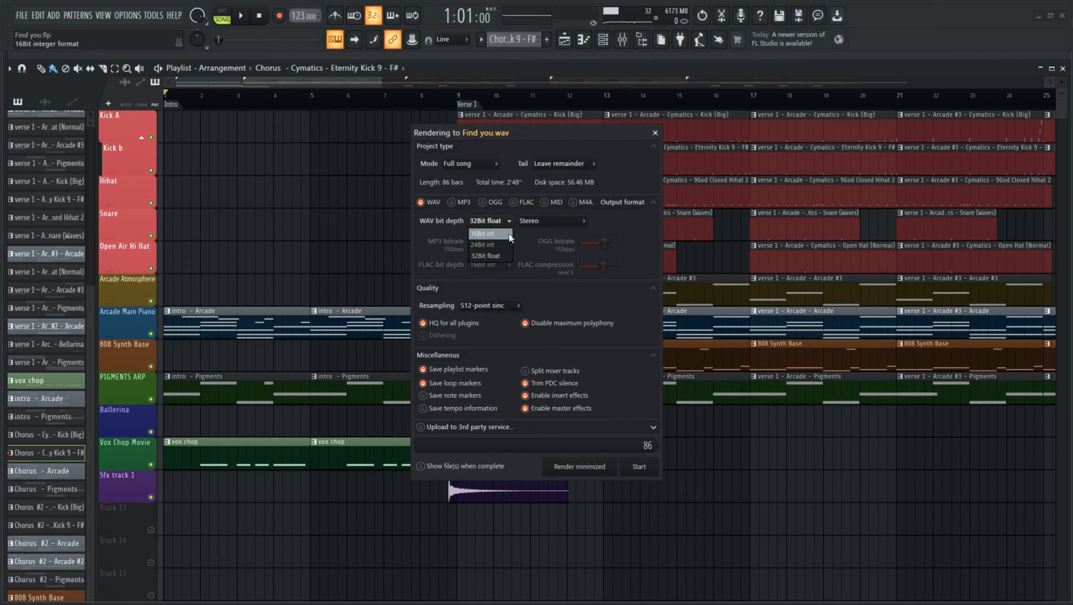
click(486, 256)
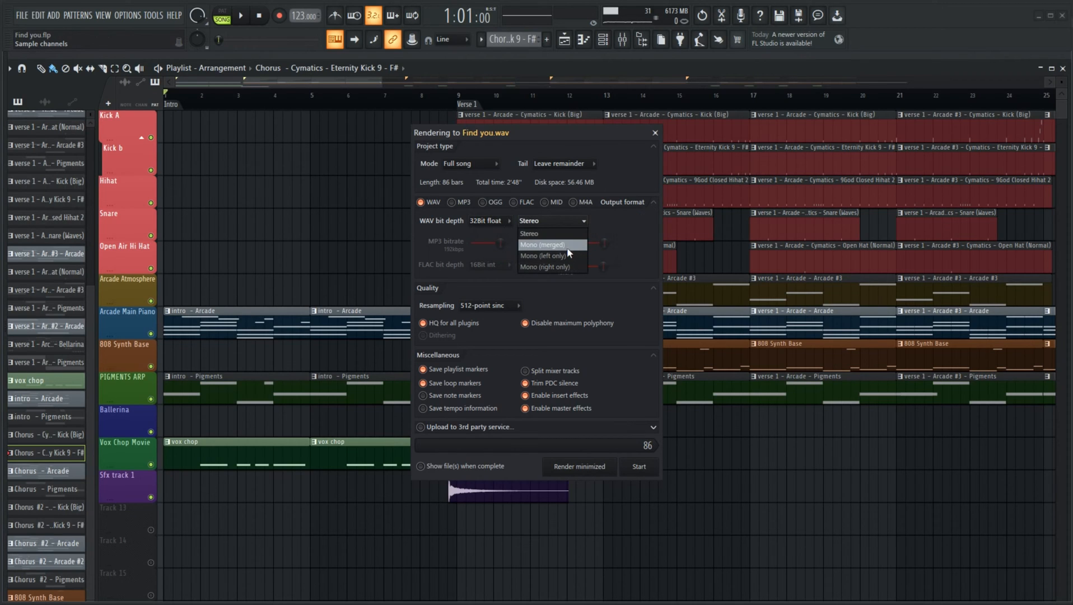
click(528, 232)
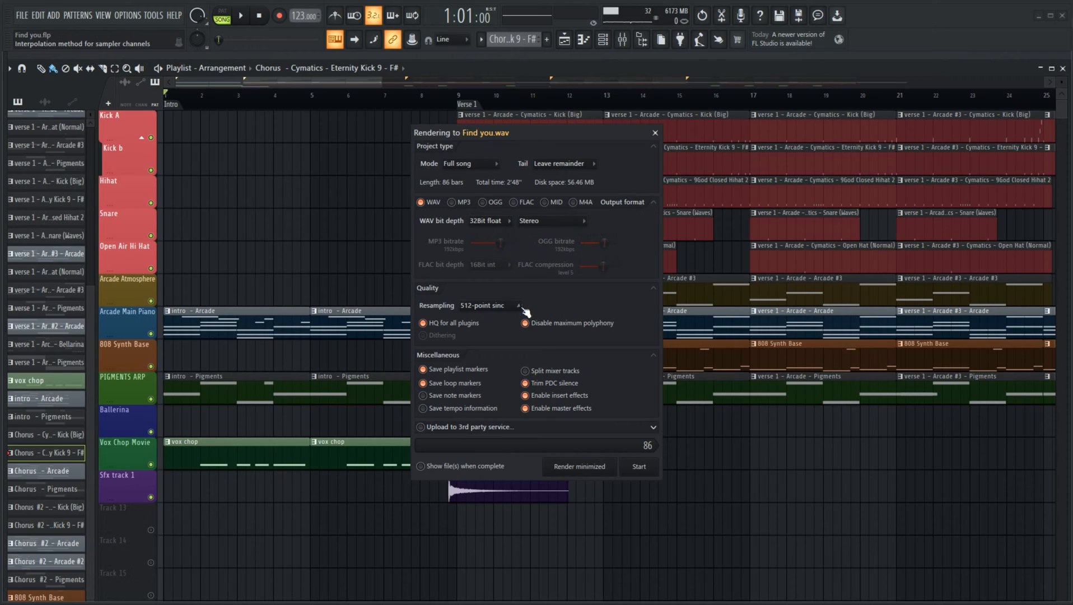
click(518, 305)
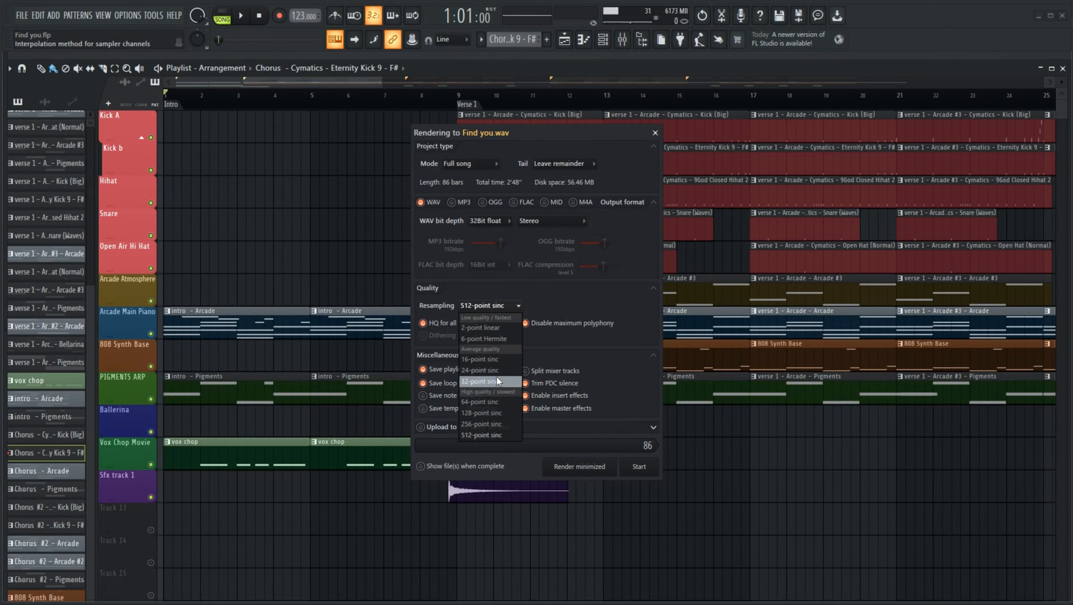
mouse_move(482, 388)
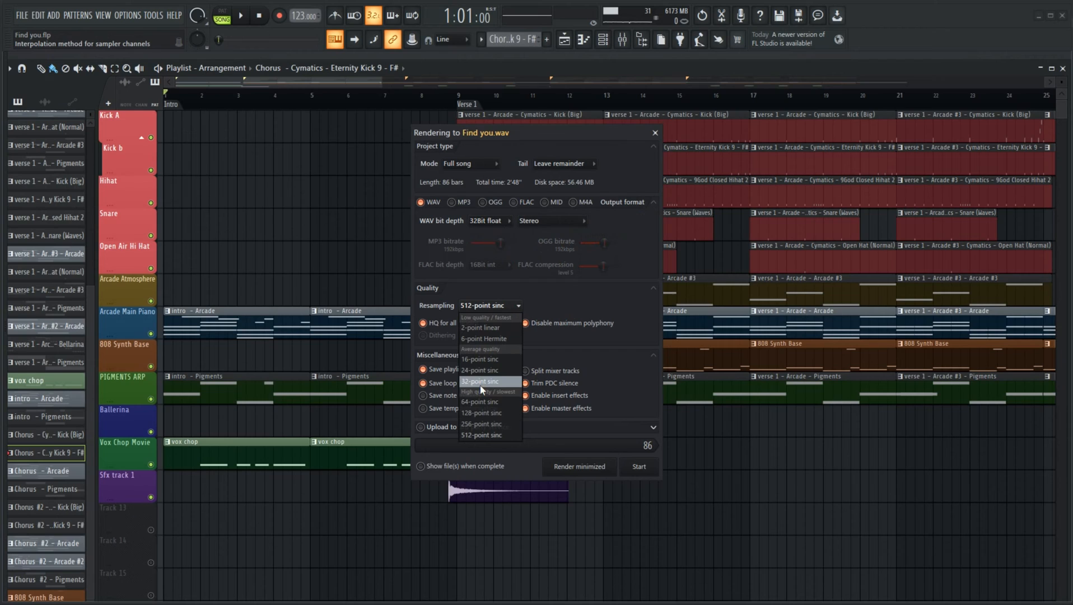
mouse_move(491, 435)
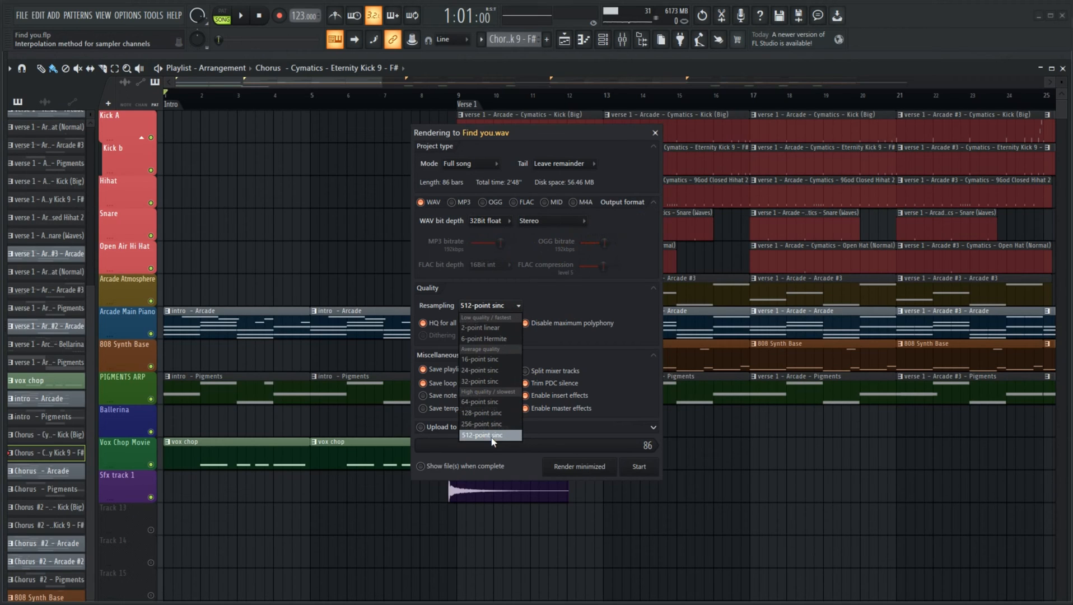
click(482, 435)
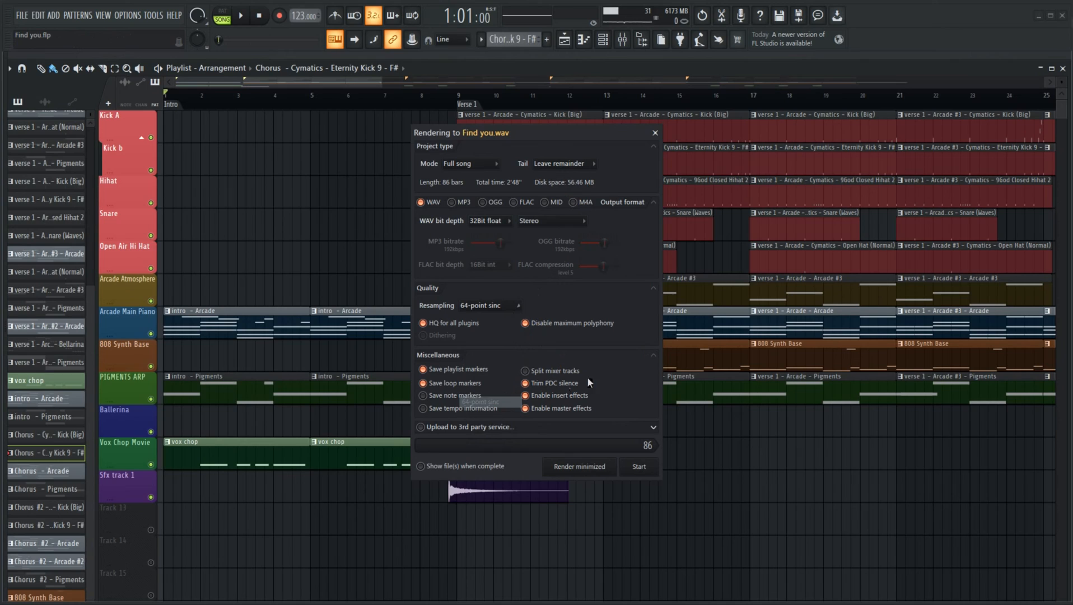
mouse_move(624, 334)
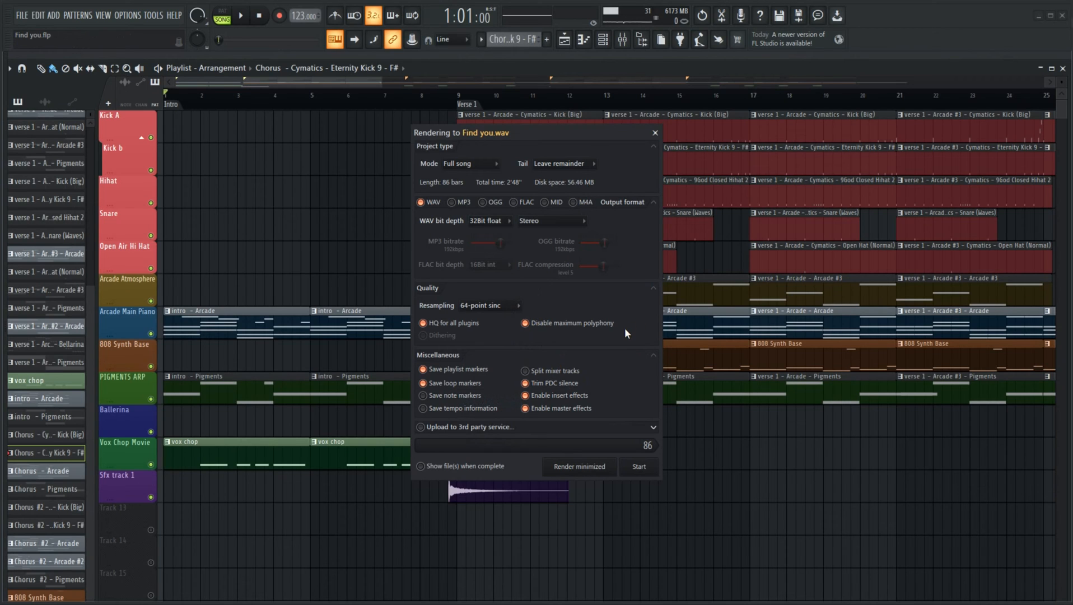
mouse_move(622, 335)
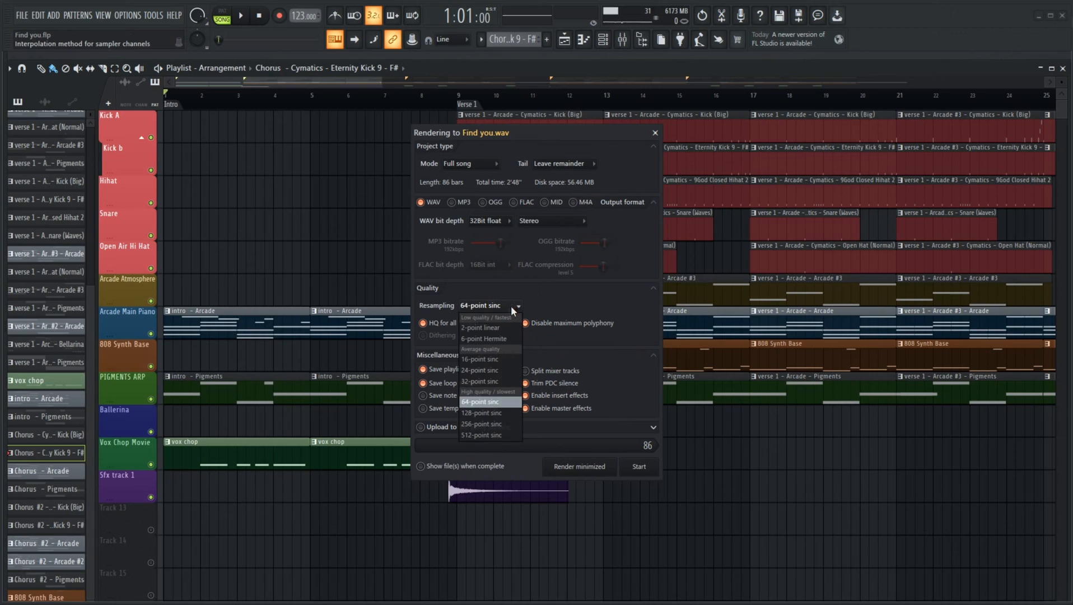
click(481, 435)
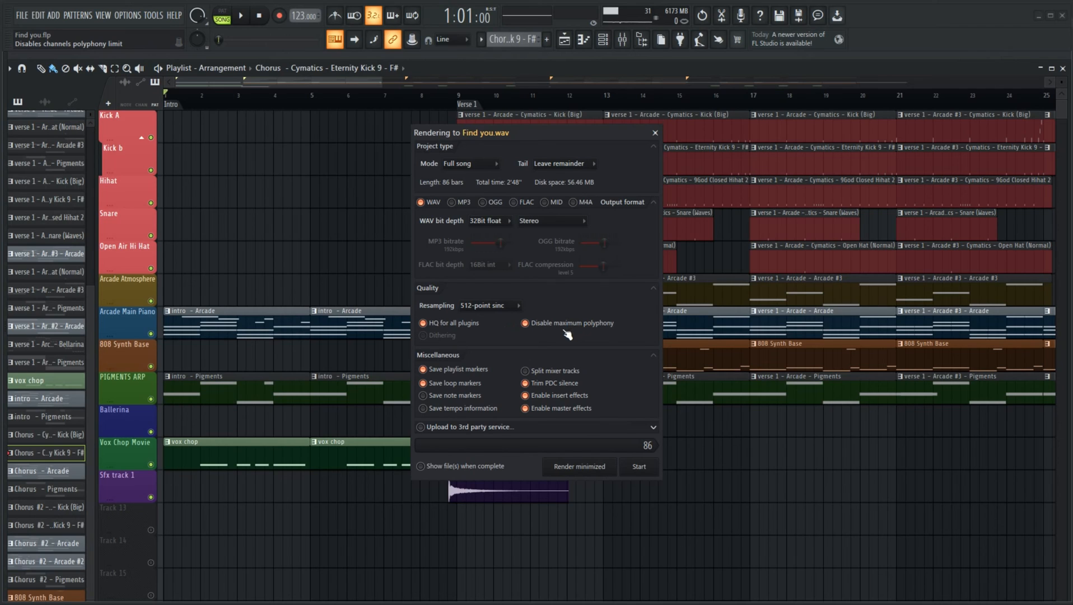
mouse_move(475, 428)
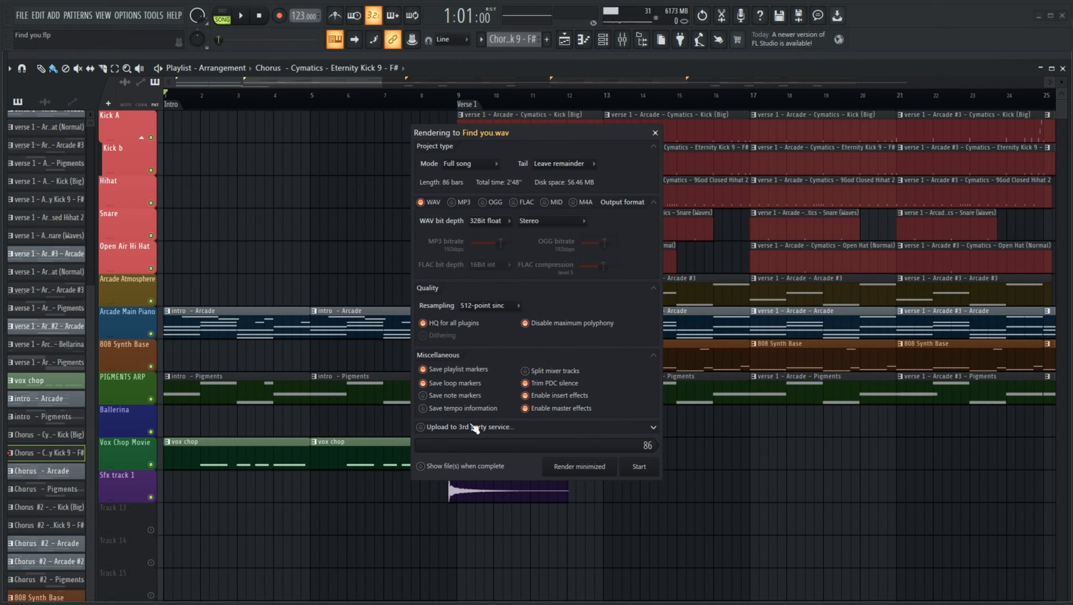
mouse_move(578, 331)
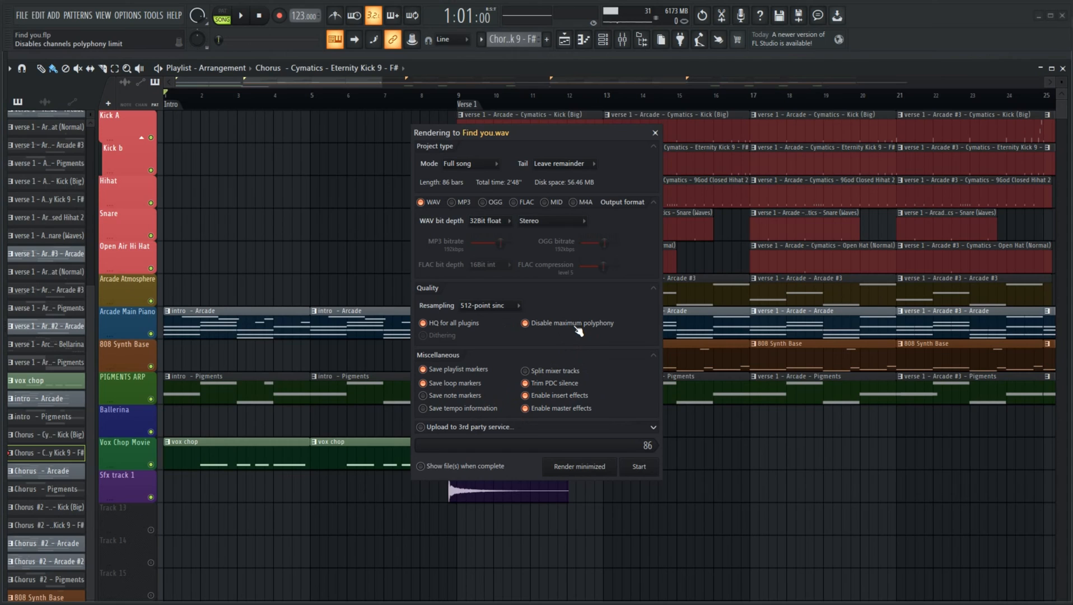
mouse_move(451, 383)
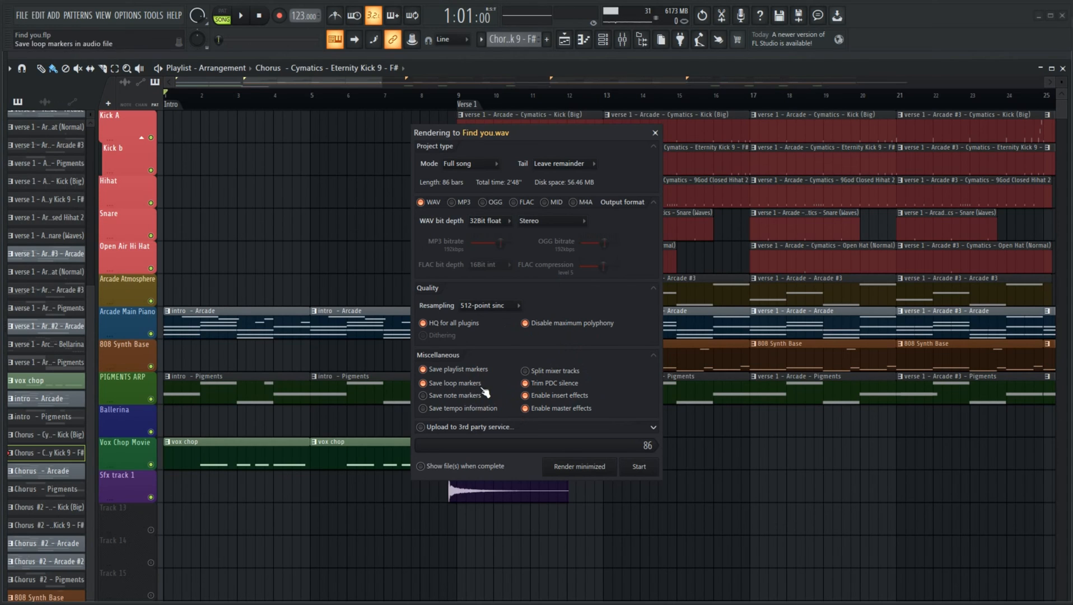
mouse_move(560, 390)
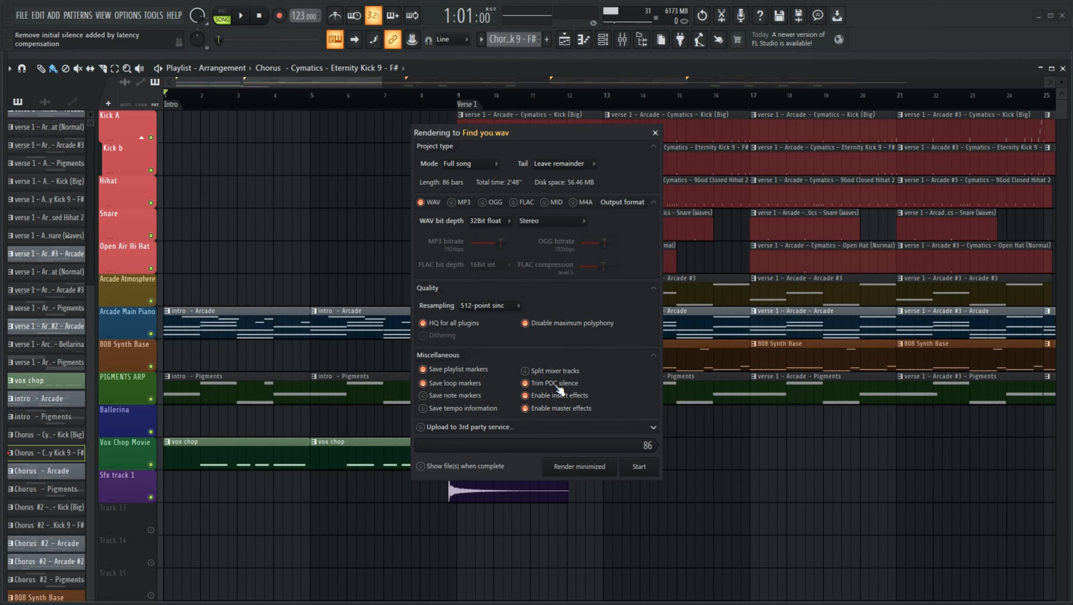
mouse_move(622, 393)
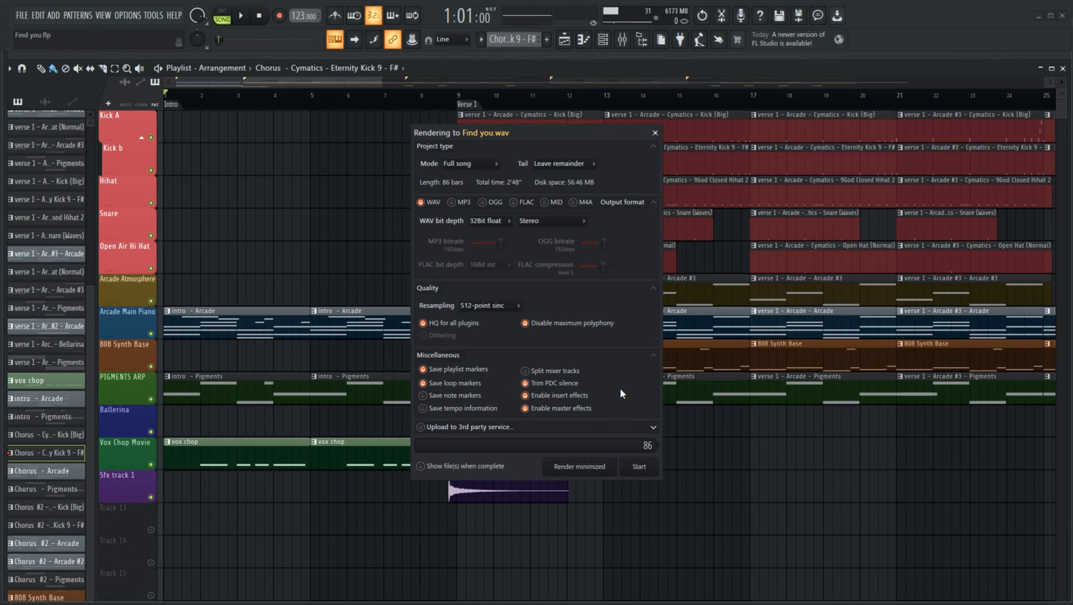
mouse_move(614, 399)
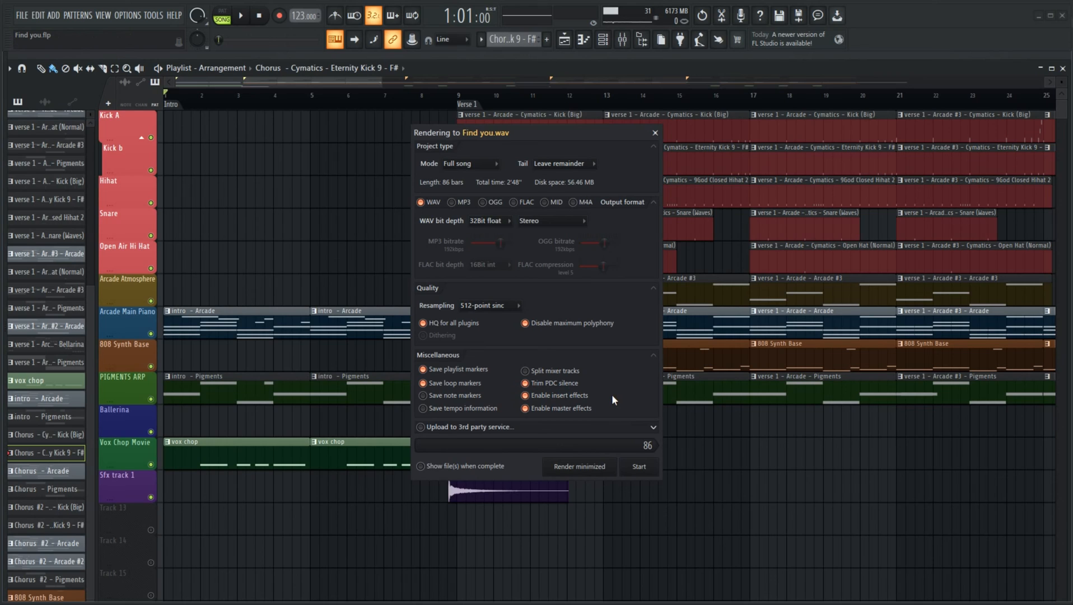
mouse_move(585, 411)
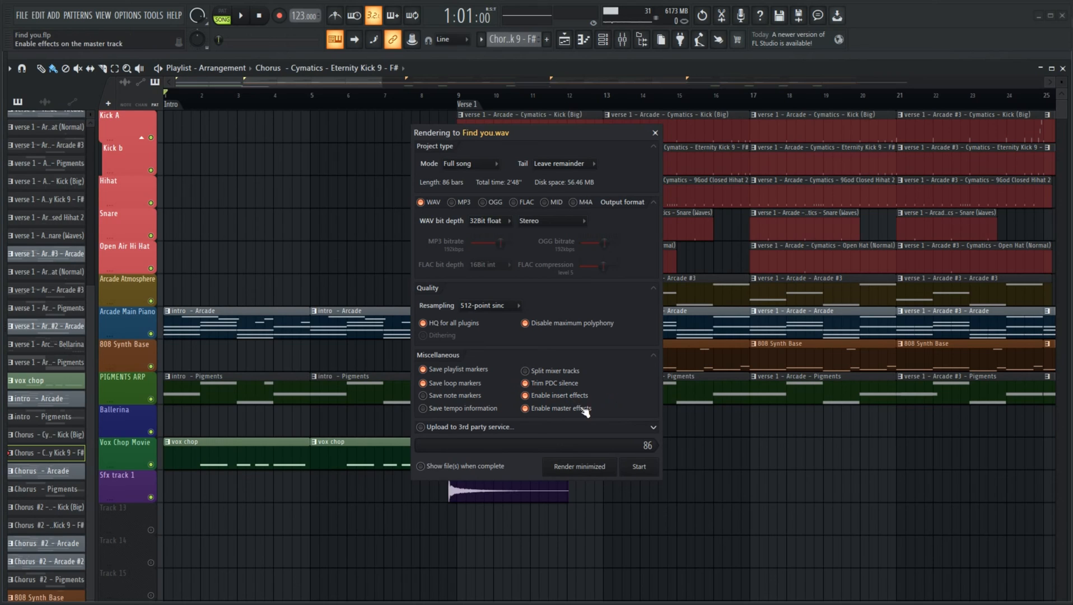
mouse_move(614, 411)
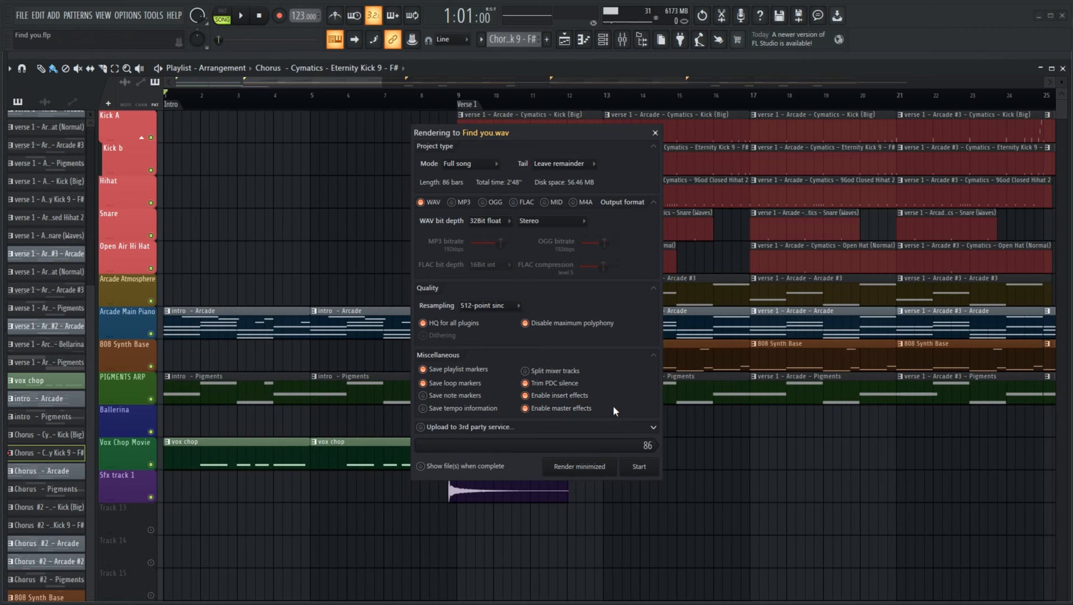
mouse_move(638, 466)
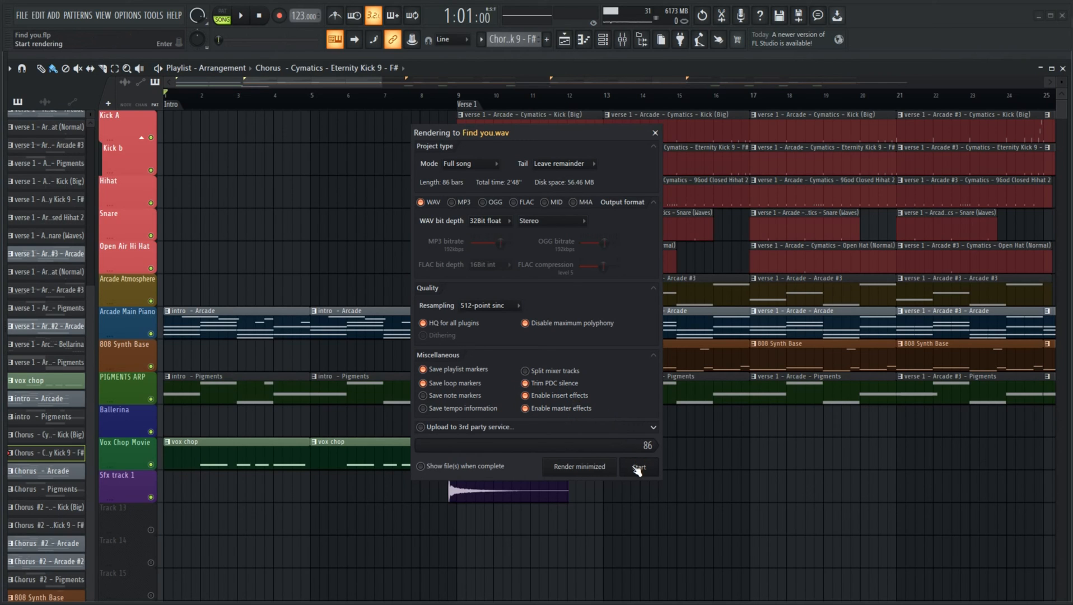
- Start rendering the full song to Find you.wav
click(638, 466)
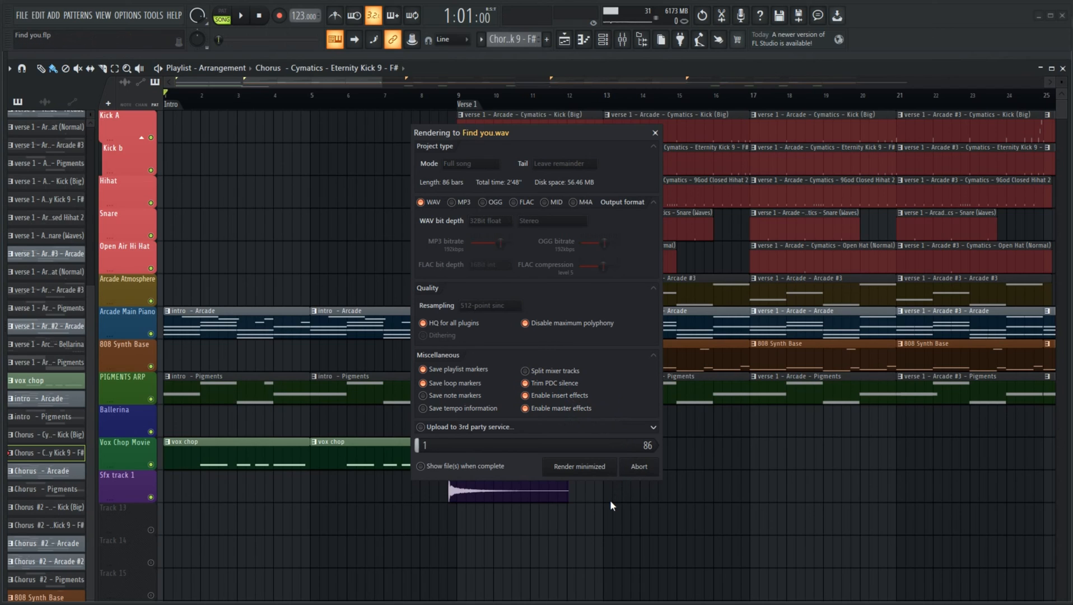